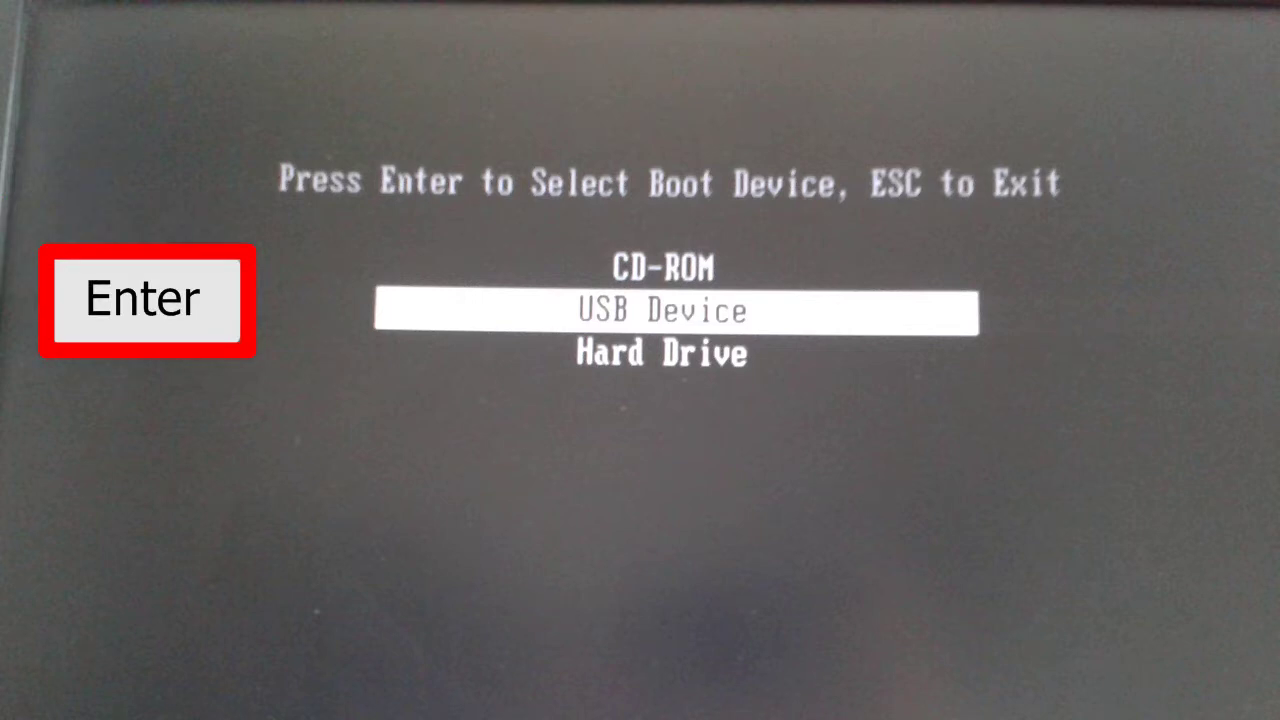
# Boot from the USB Device into Windows Boot Manager, reaching the Windows Setup option
pyautogui.press('Enter')
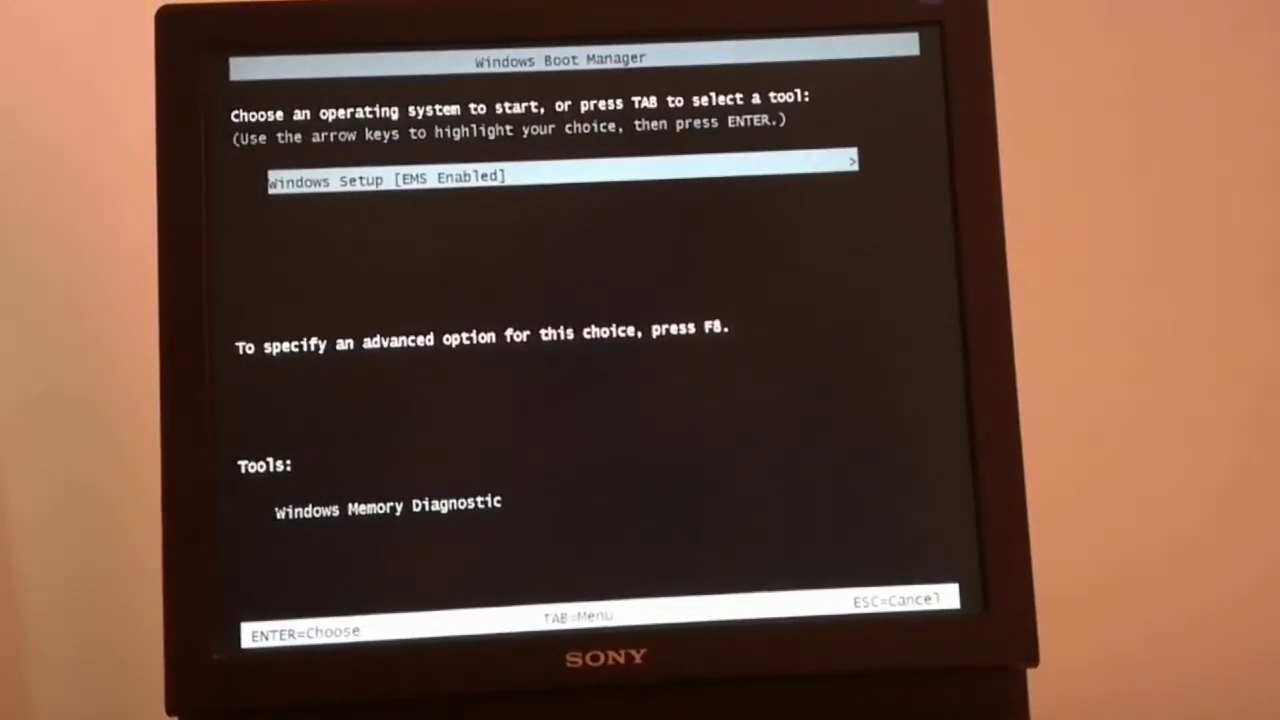